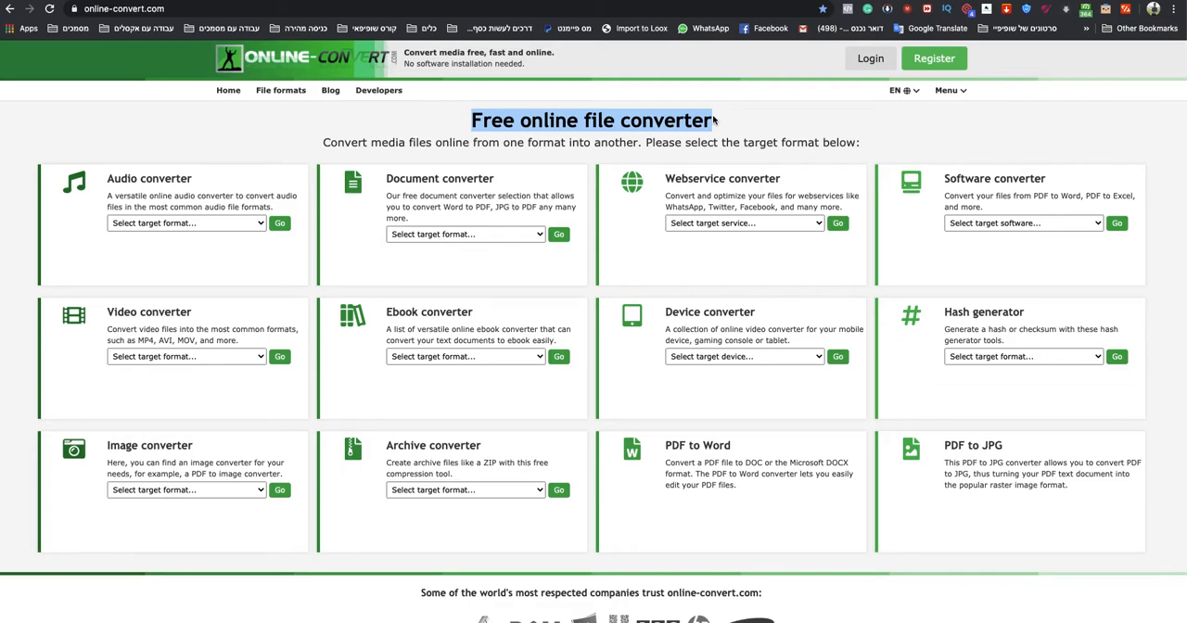
mouse_move(453, 199)
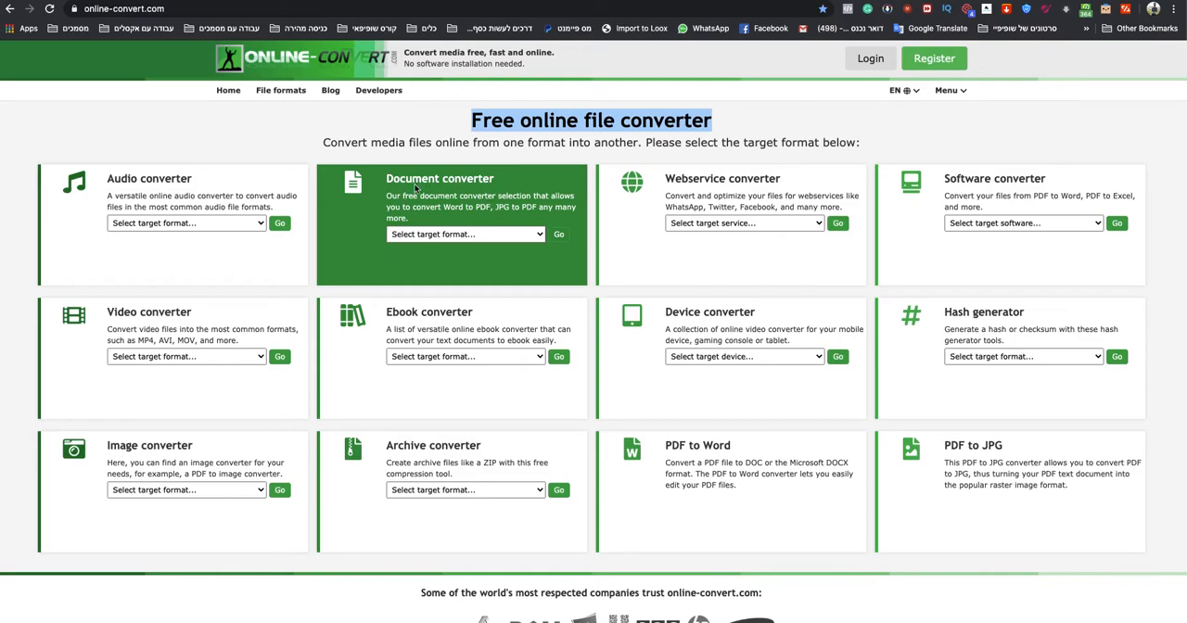
Choose 'Convert to PDF' as the document converter's target format.
click(464, 234)
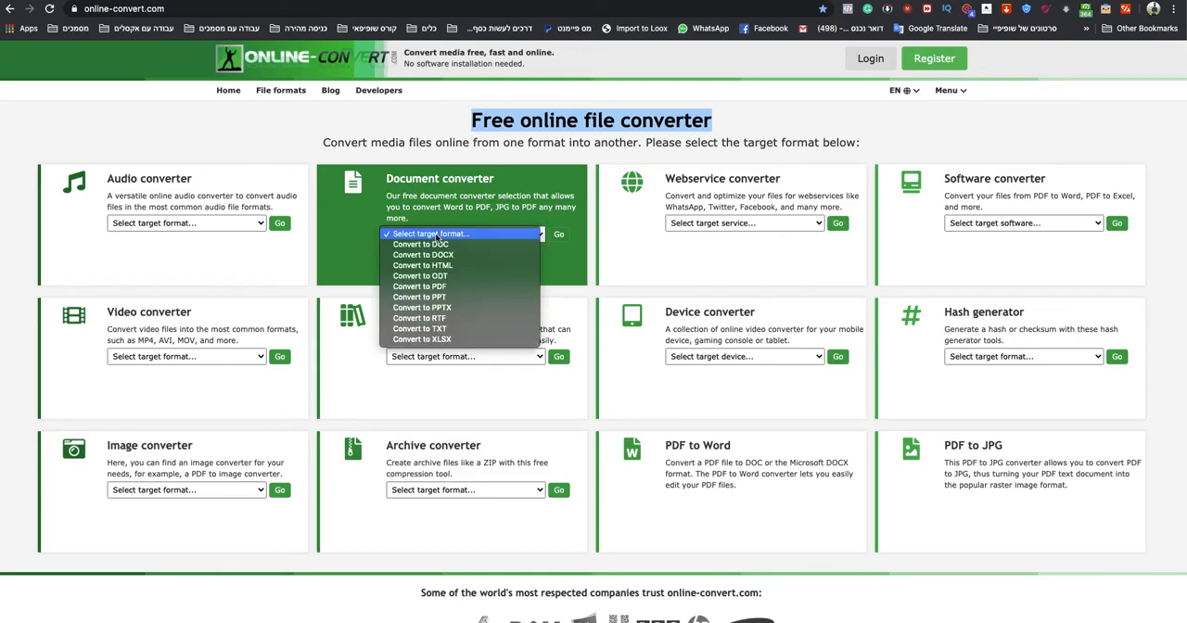
click(419, 286)
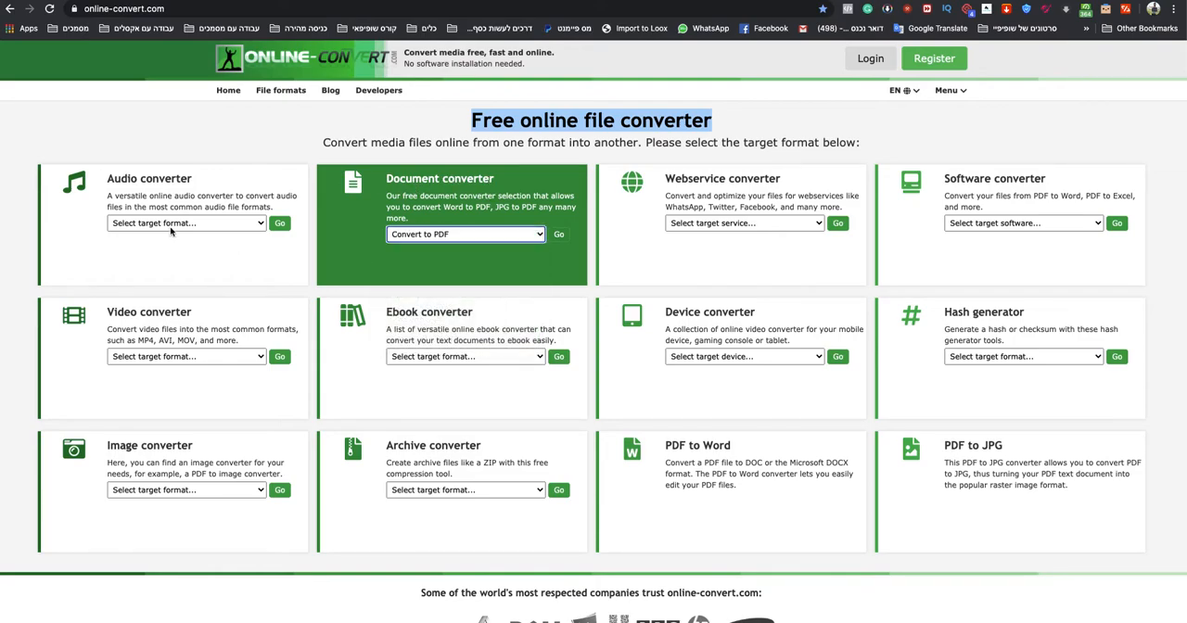
Go to the Convert to PDF page and upload the presentation 123123.pptx.
click(559, 234)
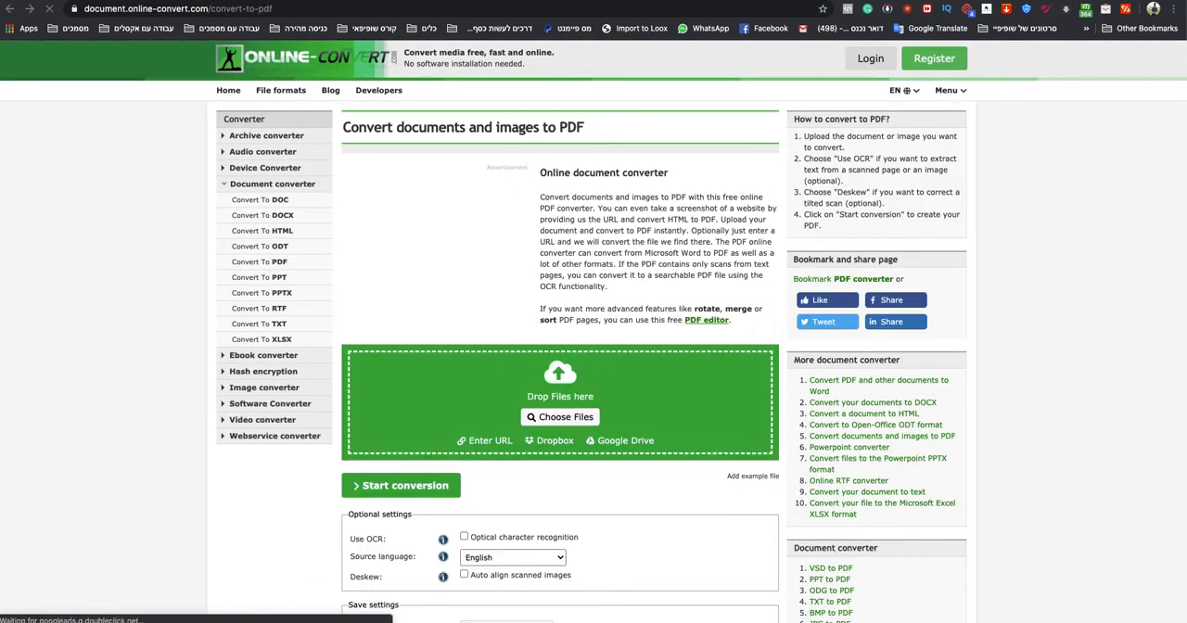
scroll(down, 3)
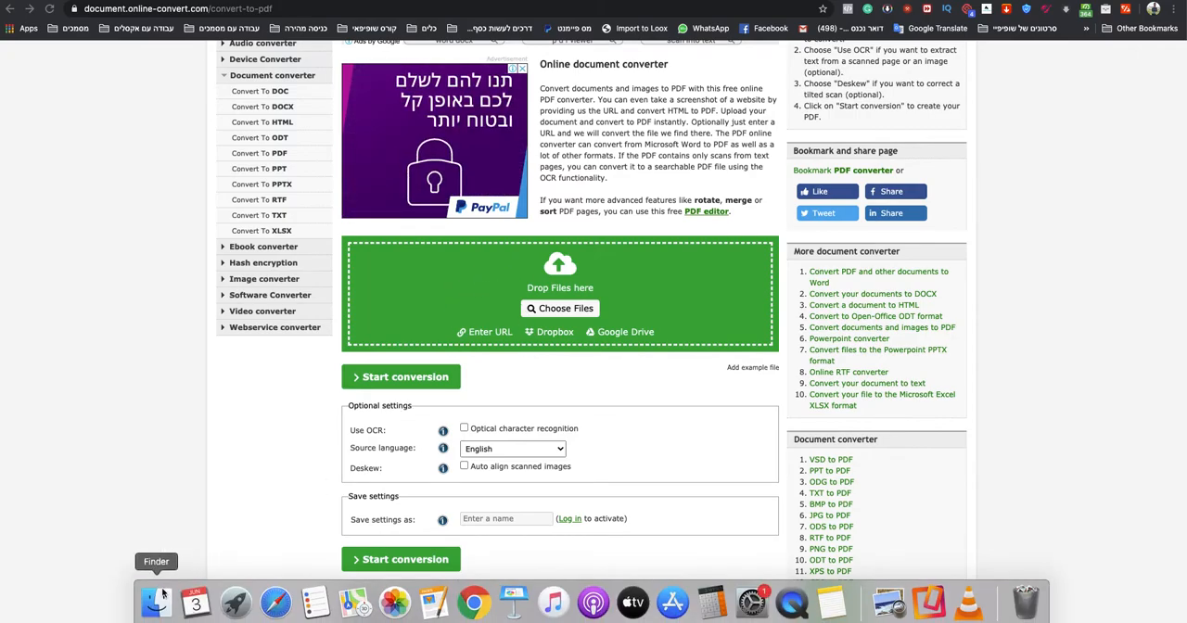
click(560, 308)
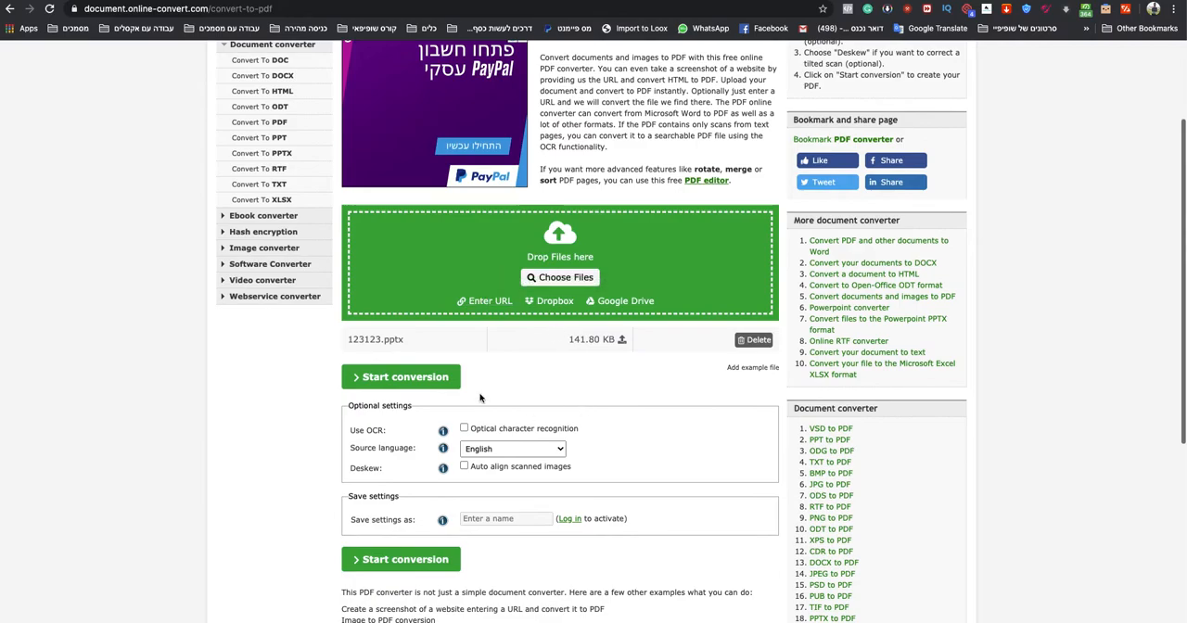
Start the conversion and wait for 123123.pdf (190.08 KB) to be ready.
click(401, 376)
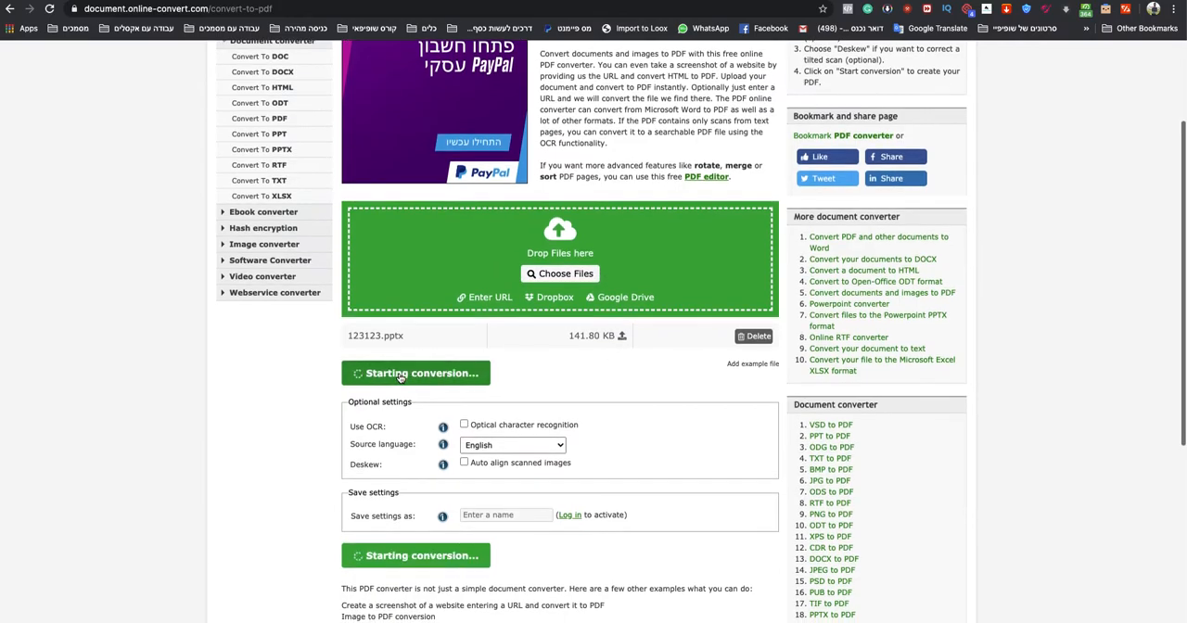
click(416, 373)
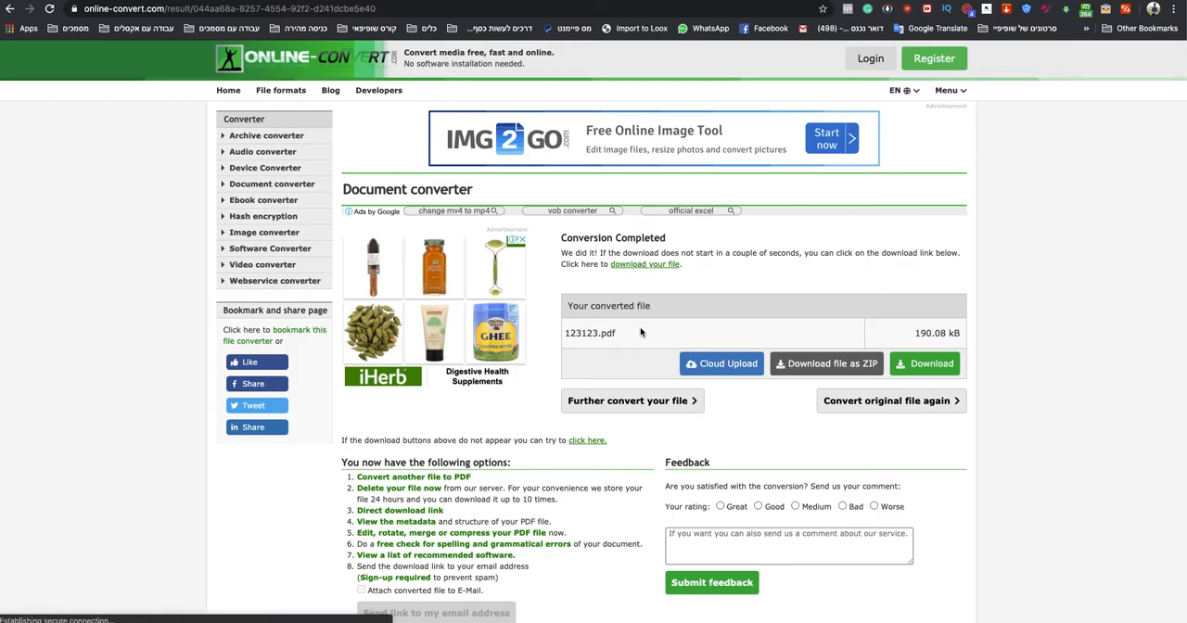
Download 123123.pdf and reveal it among the Desktop's PDF documents in Finder.
click(924, 364)
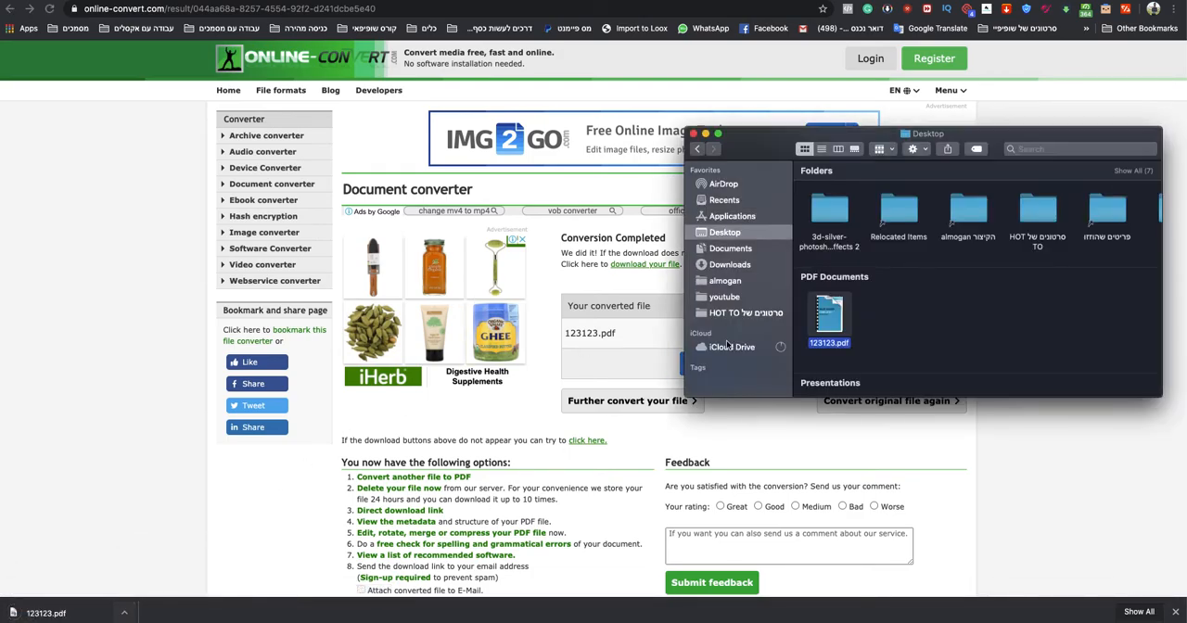
scroll(down, 3)
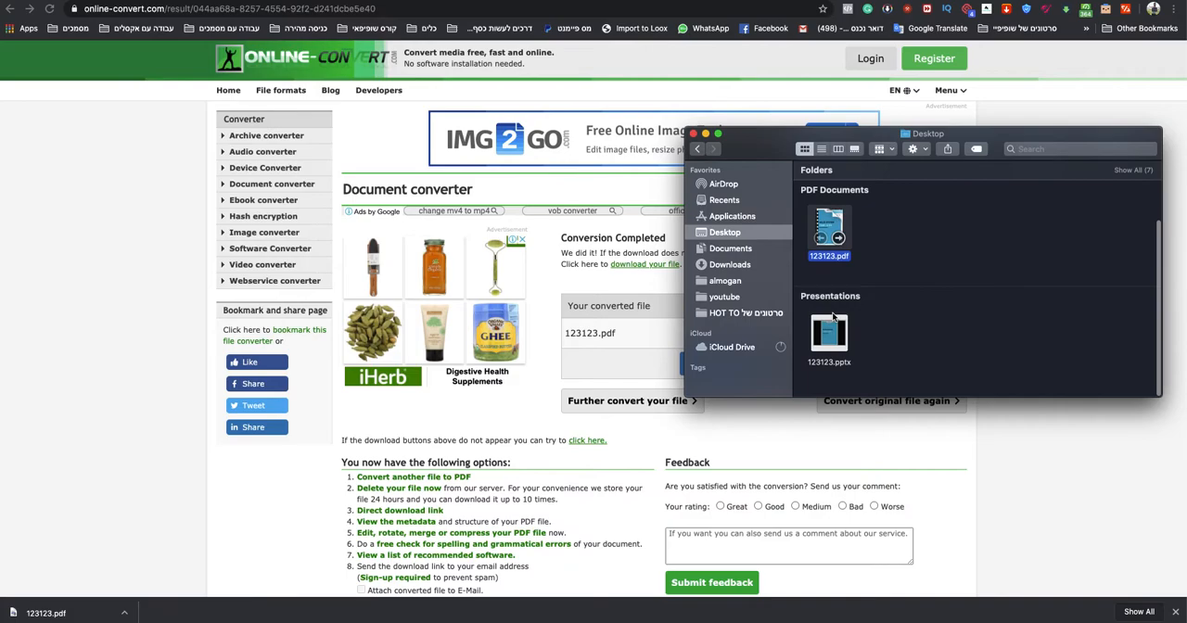